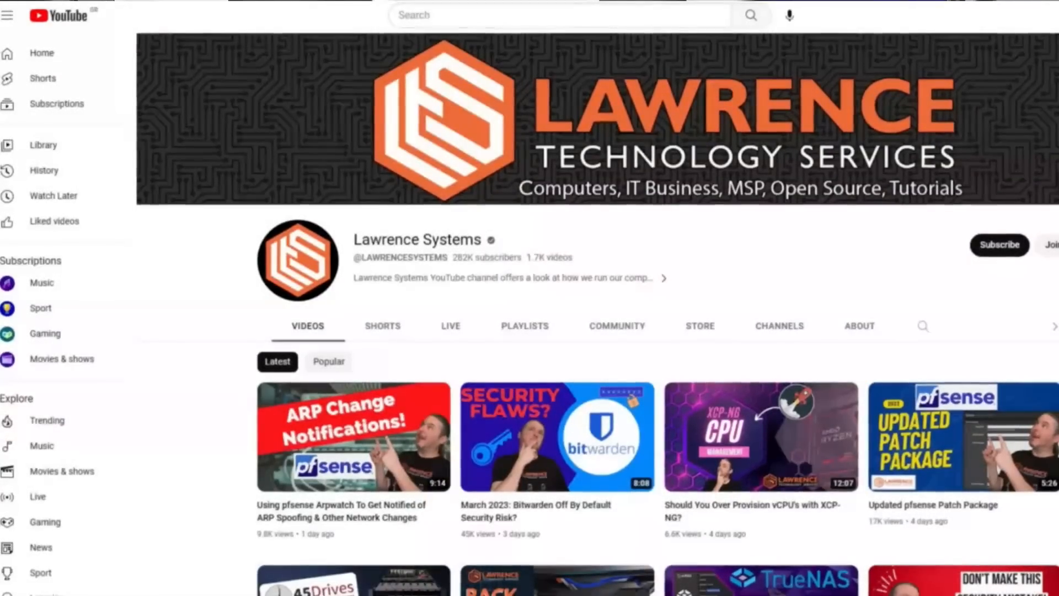
# Step: From Manage Available Drives, begin adding a drive to Storage Pool 1 and reach the Select drives list
pyautogui.click(353, 436)
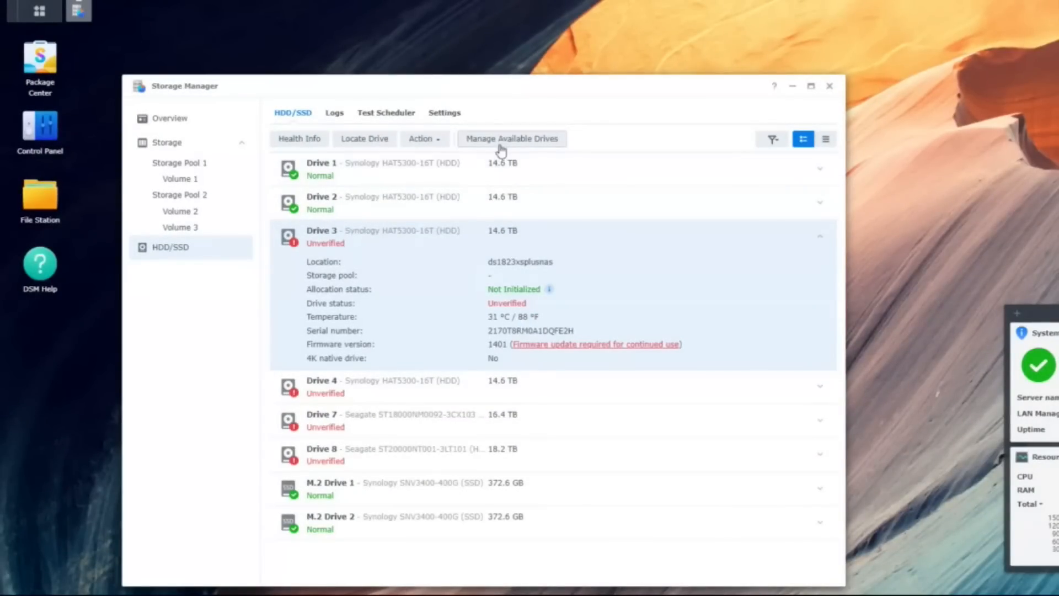
pyautogui.click(511, 139)
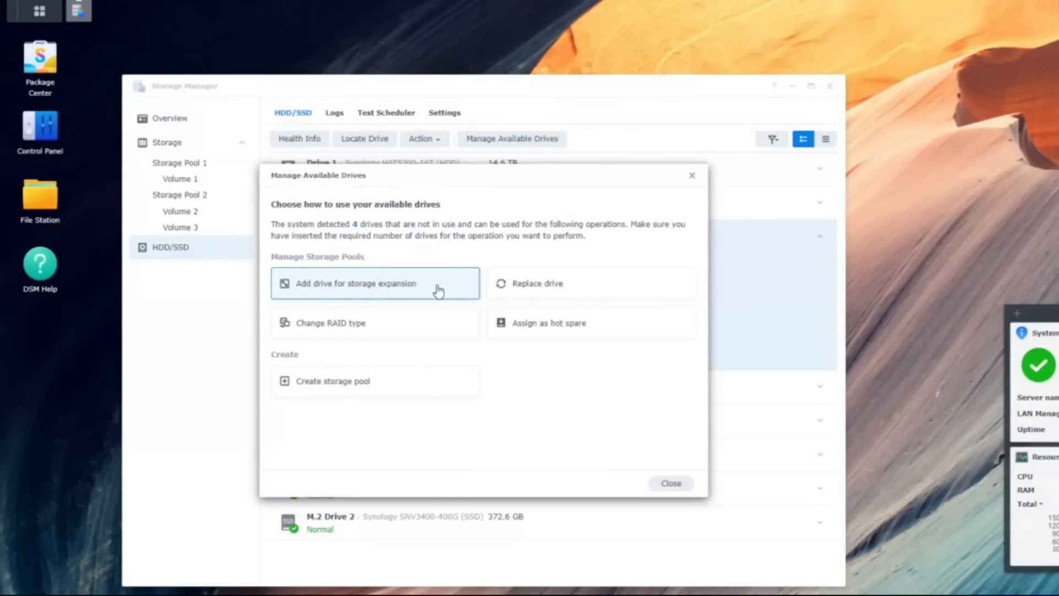
pyautogui.click(356, 284)
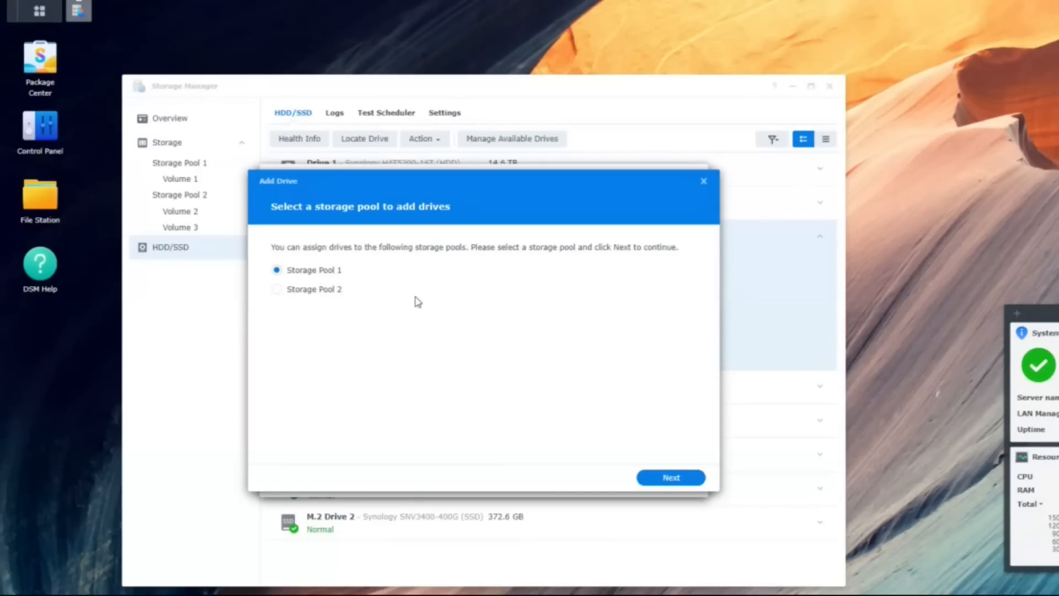
pyautogui.click(670, 476)
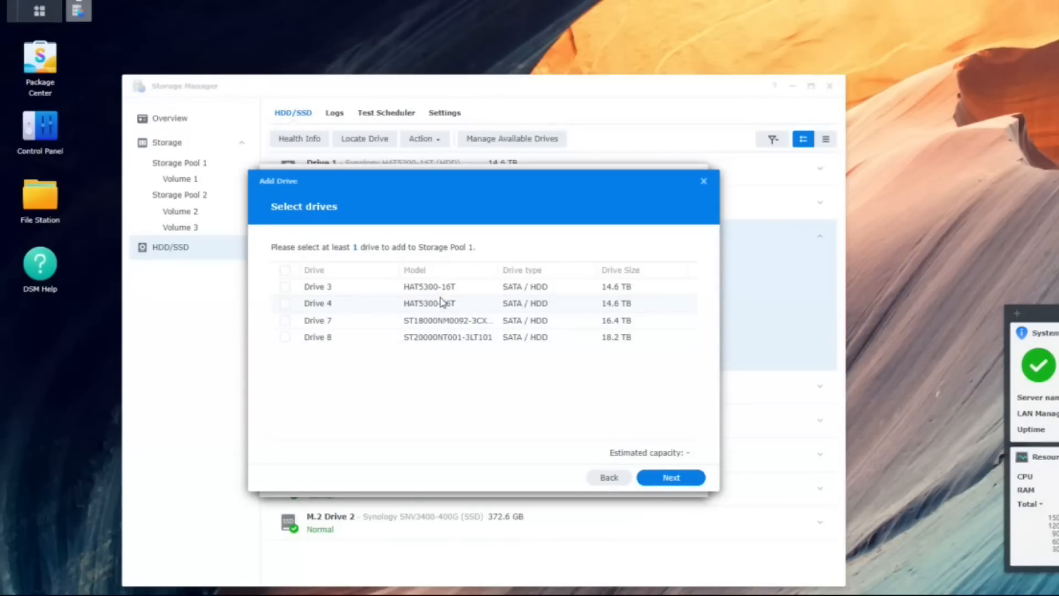
pyautogui.click(285, 287)
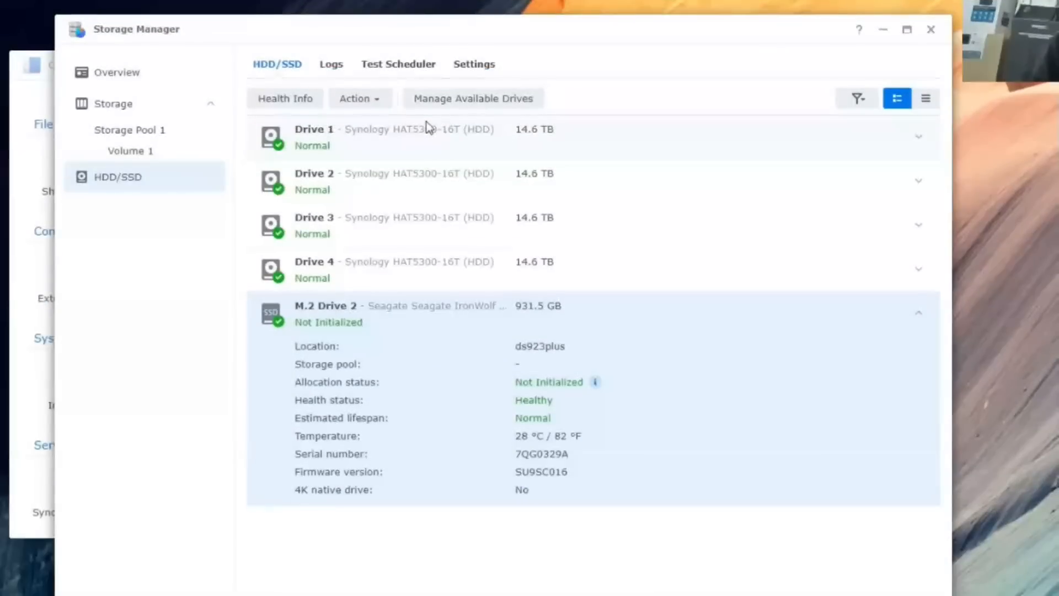
# Step: Attempt to assign the unused M.2 drive to a pool and hit 'Cannot perform this action'
pyautogui.click(473, 98)
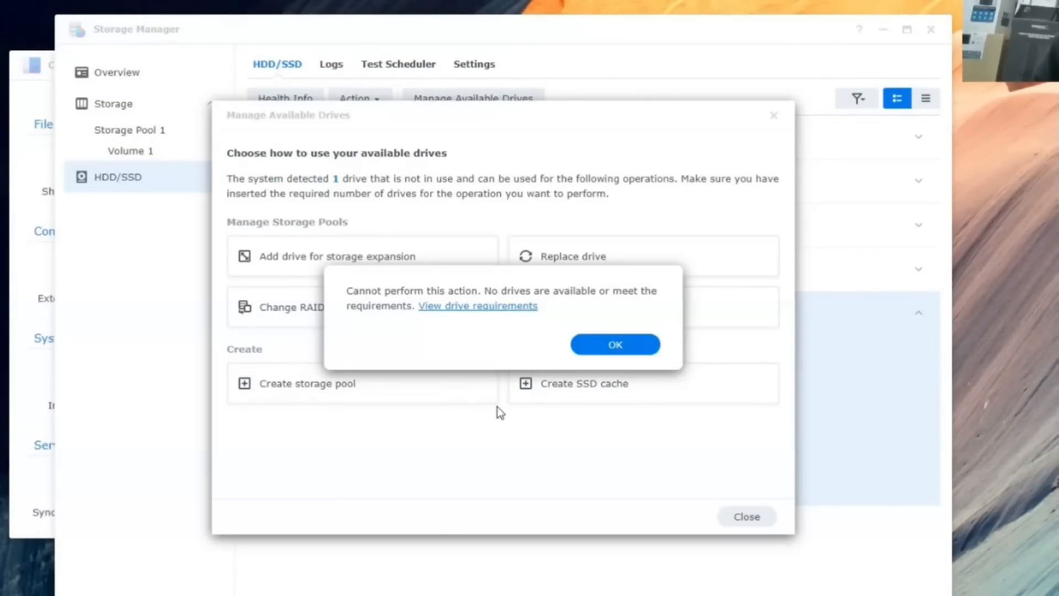
pyautogui.moveTo(527, 327)
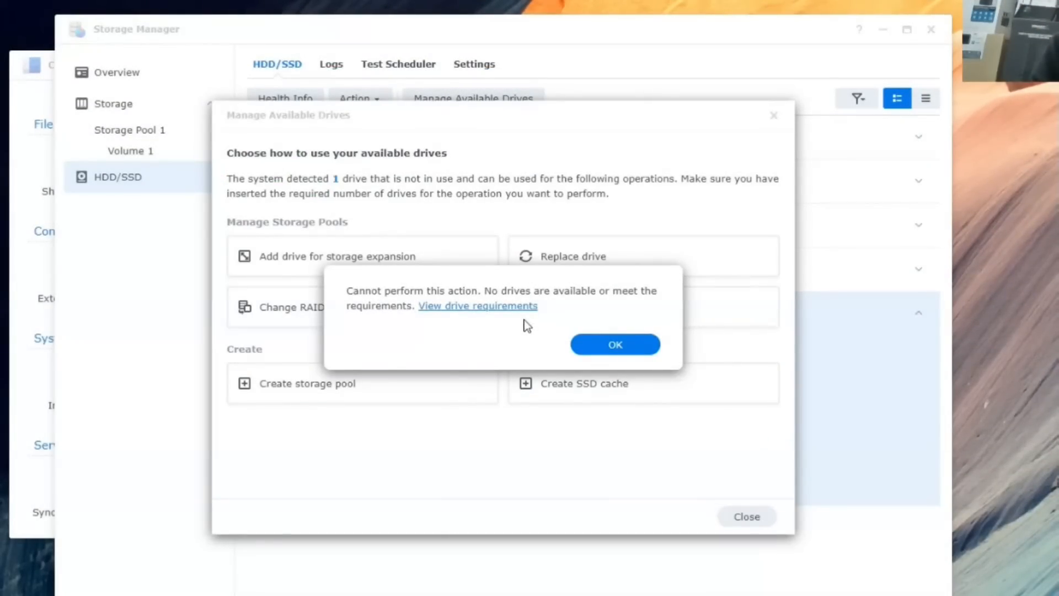
pyautogui.click(478, 306)
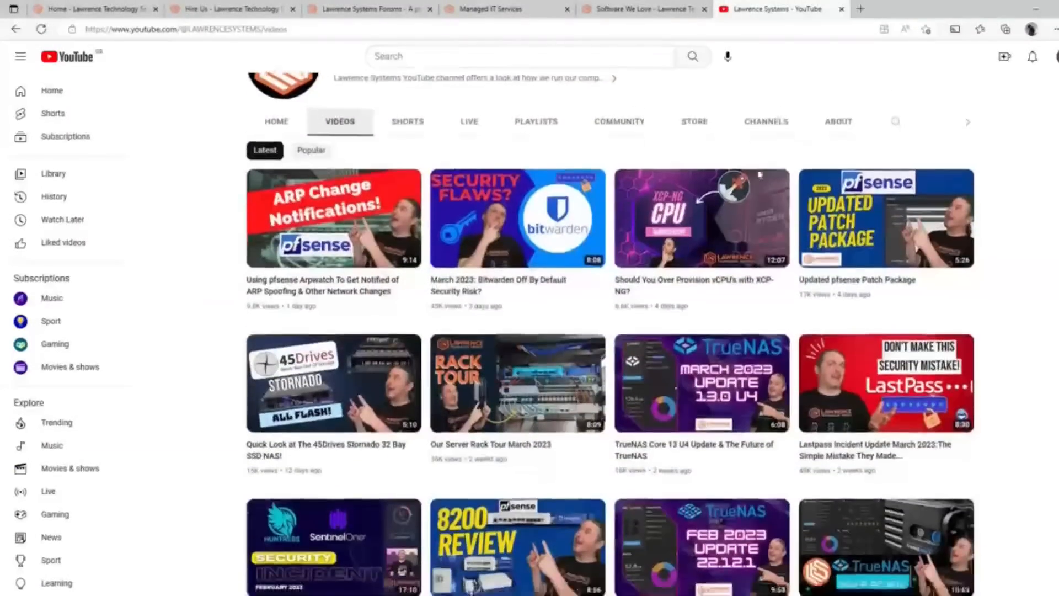
pyautogui.scroll(-3)
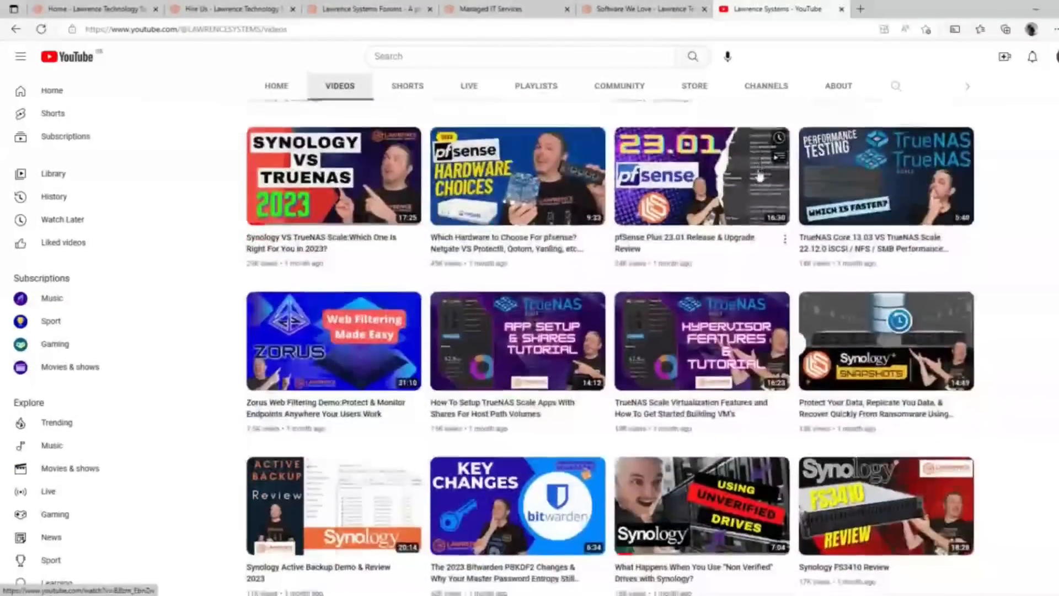
pyautogui.scroll(-3)
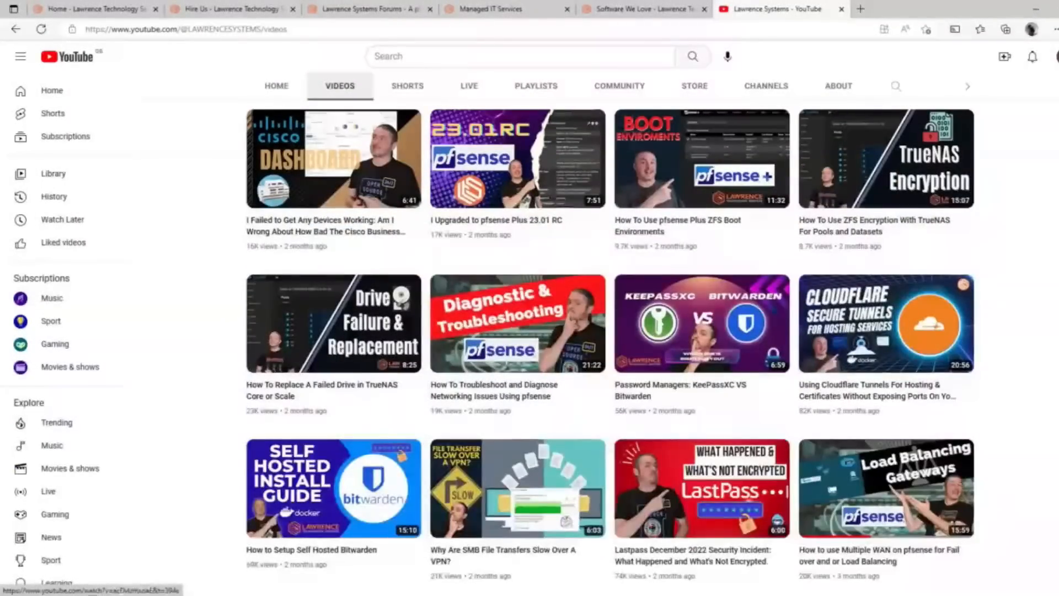